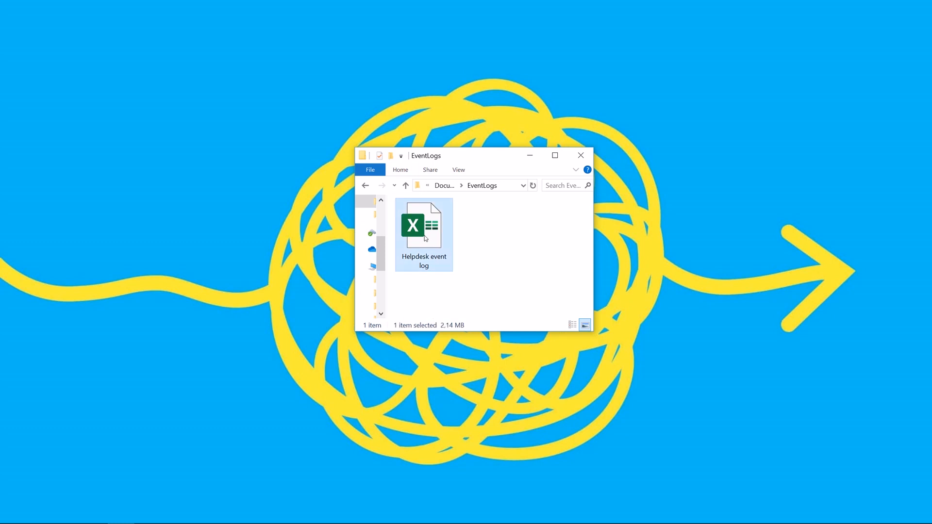
Step: Open the Helpdesk event log spreadsheet and inspect Case 1's Take in charge ticket activities
{"action": "double_click", "coordinate": [423, 226]}
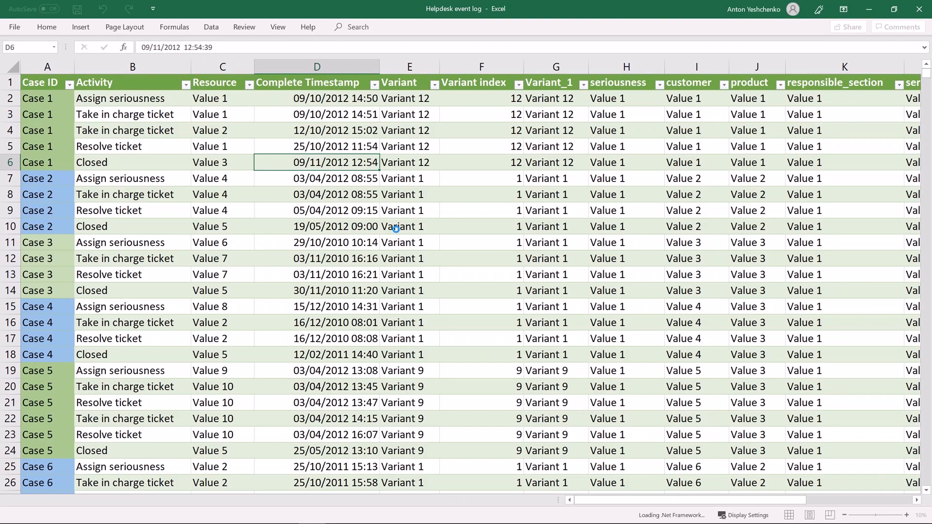
{"action": "mouse_move", "coordinate": [45, 96]}
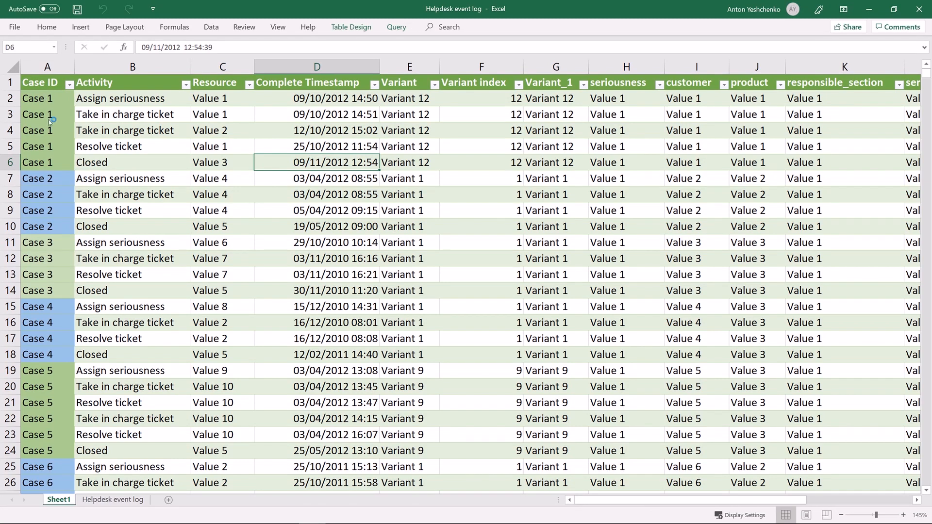
{"action": "left_click", "coordinate": [47, 82]}
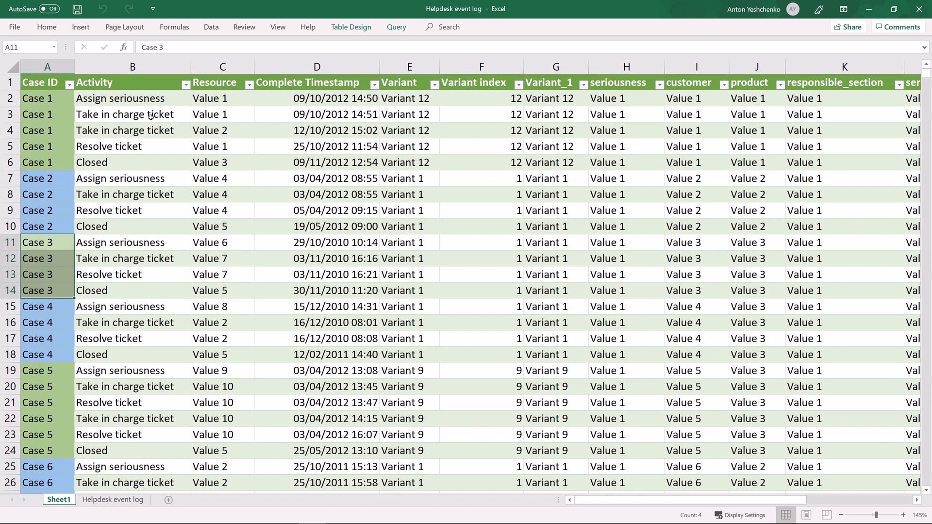
{"action": "left_click", "coordinate": [132, 98]}
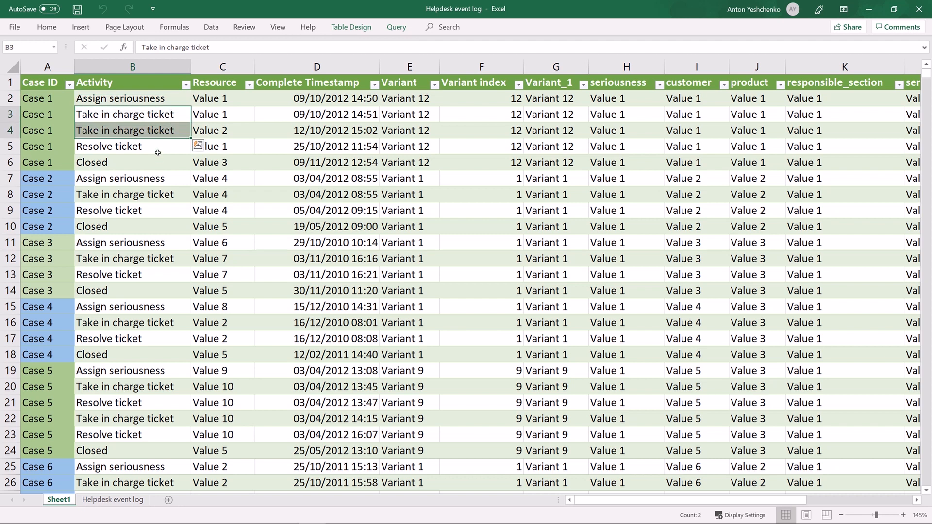
{"action": "left_click", "coordinate": [132, 162]}
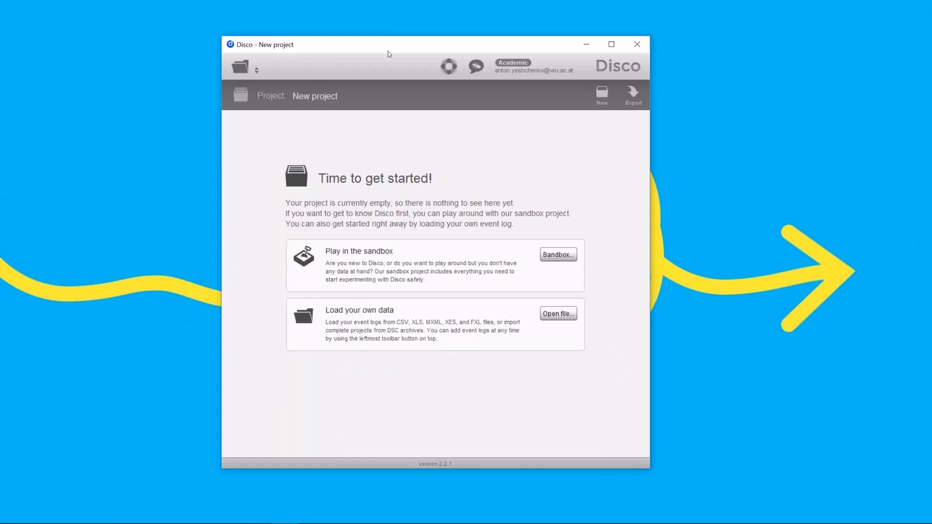
Step: Load Helpdesk event log.xes into Disco to show its process map
{"action": "left_click", "coordinate": [558, 314]}
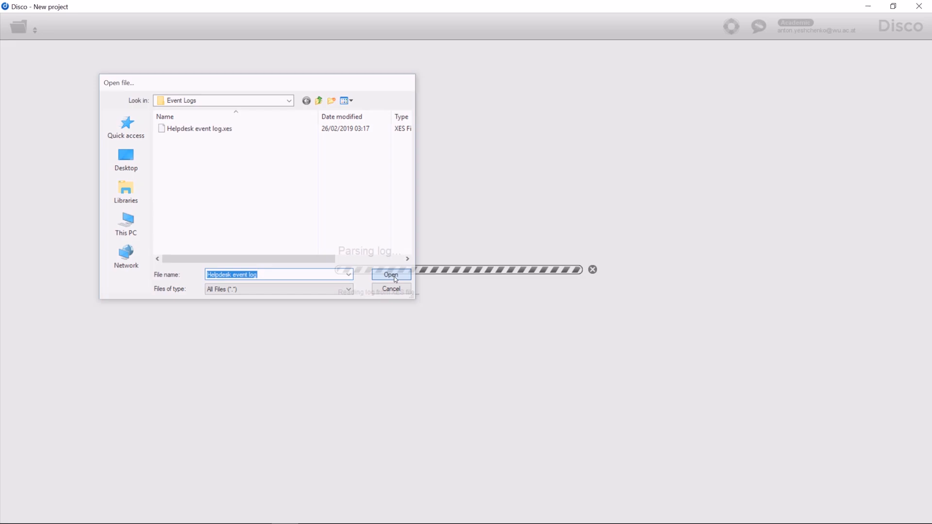
{"action": "left_click", "coordinate": [390, 274]}
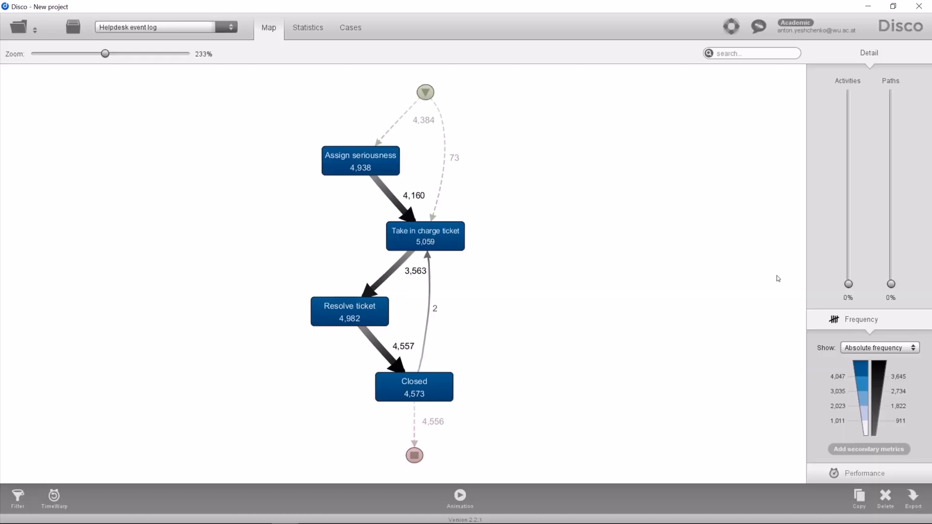
{"action": "mouse_move", "coordinate": [844, 283]}
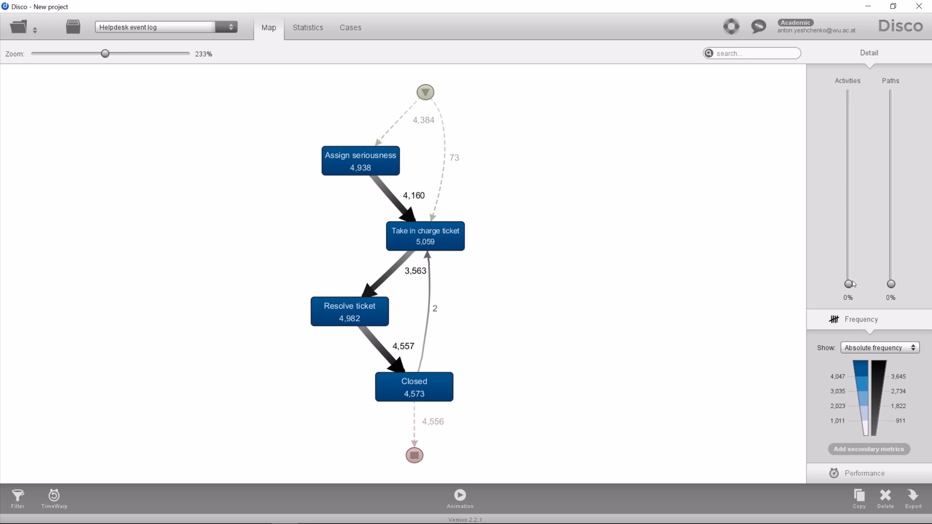
{"action": "mouse_move", "coordinate": [864, 285]}
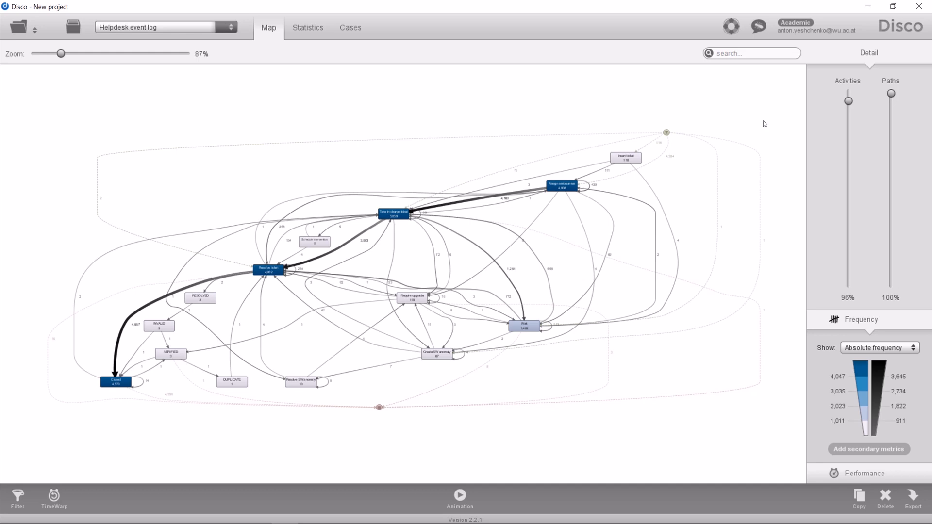
{"action": "mouse_move", "coordinate": [310, 244]}
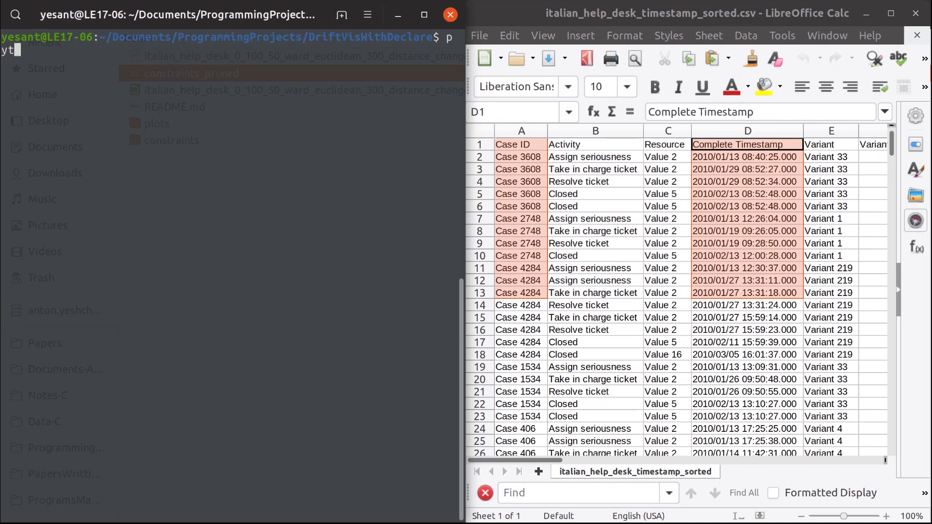
Step: Run draw_graph.py with -logName and -logFolderName italian_help_desk, -caseID 0 and -timestampID, then review the output
{"action": "type", "text": "ython3 draw_graph.py"}
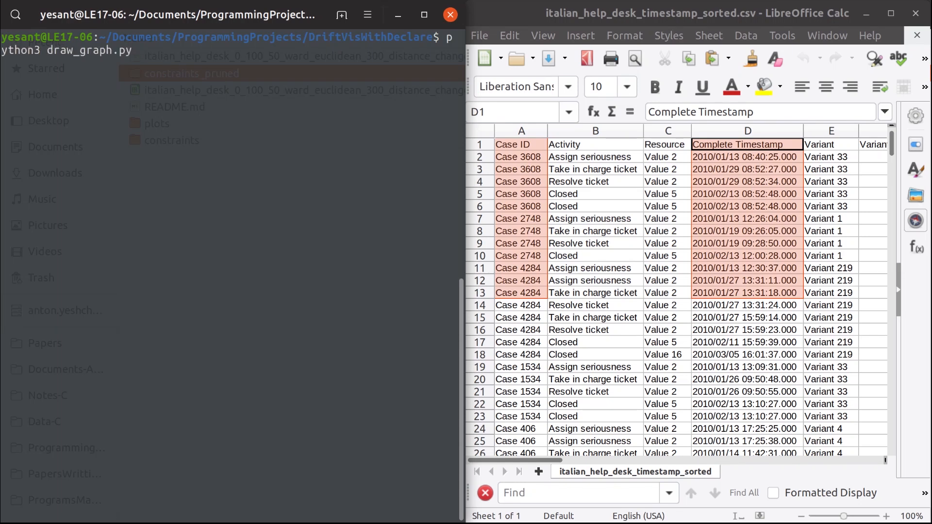
{"action": "type", "text": "-logName italian_help_des"}
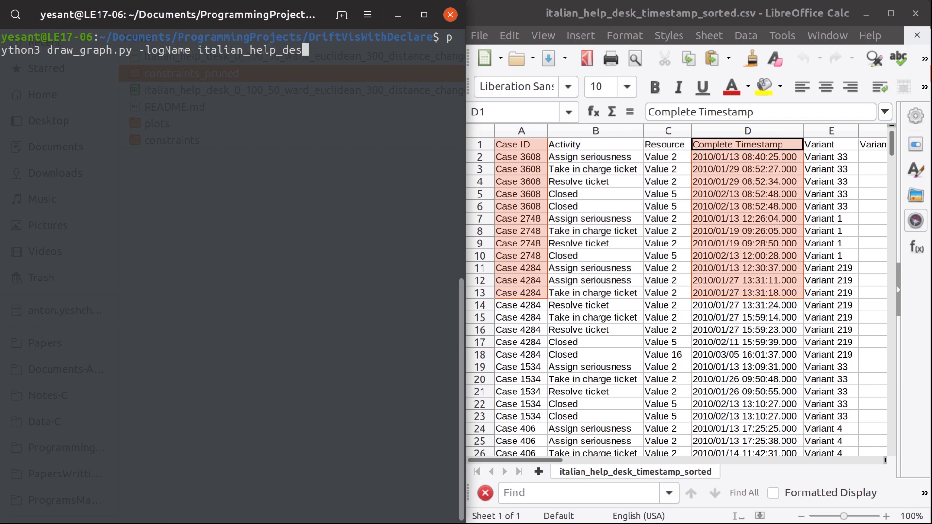
{"action": "type", "text": "-logFolderName italian_help_desk"}
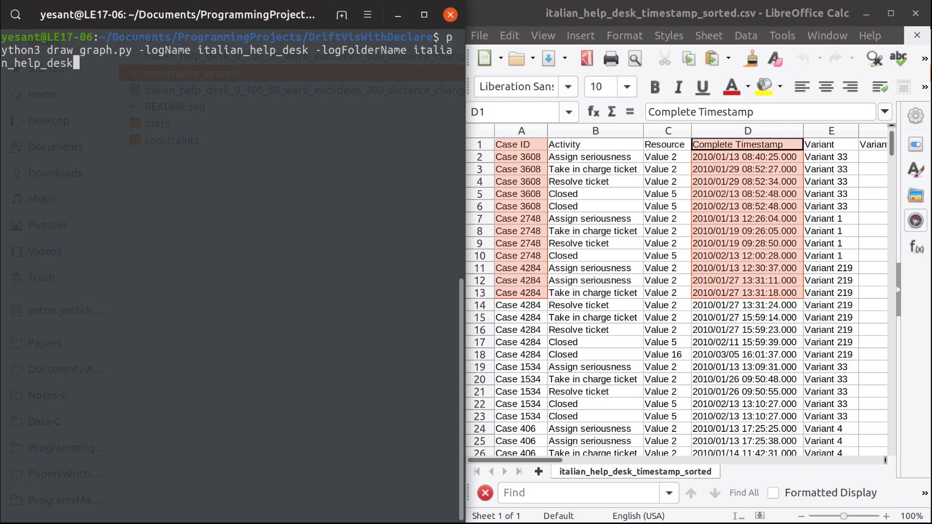
{"action": "type", "text": "-caseID"}
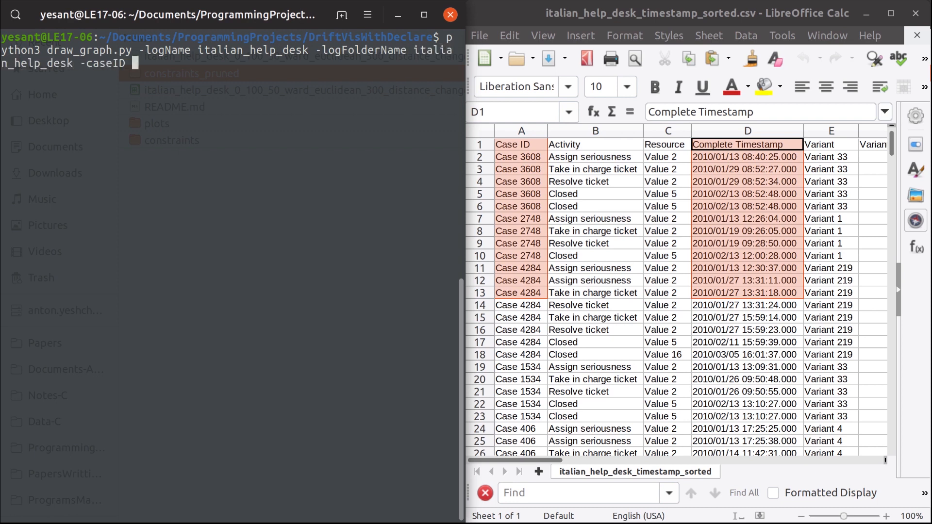
{"action": "type", "text": "0 -times"}
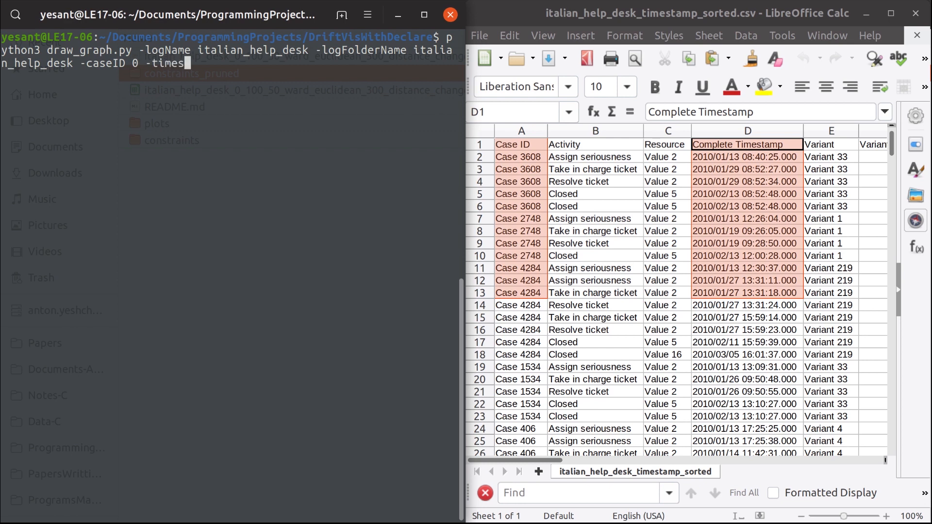
{"action": "type", "text": "tampID"}
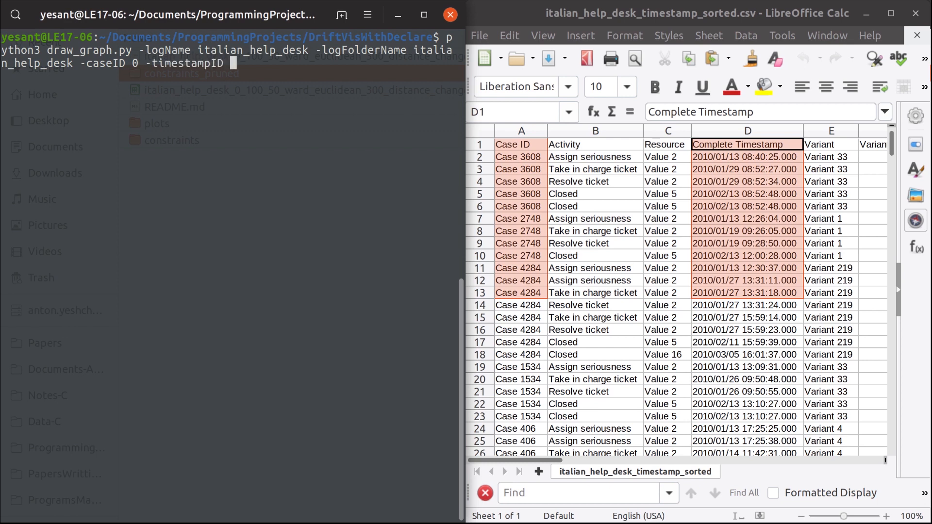
{"action": "key", "text": "Return"}
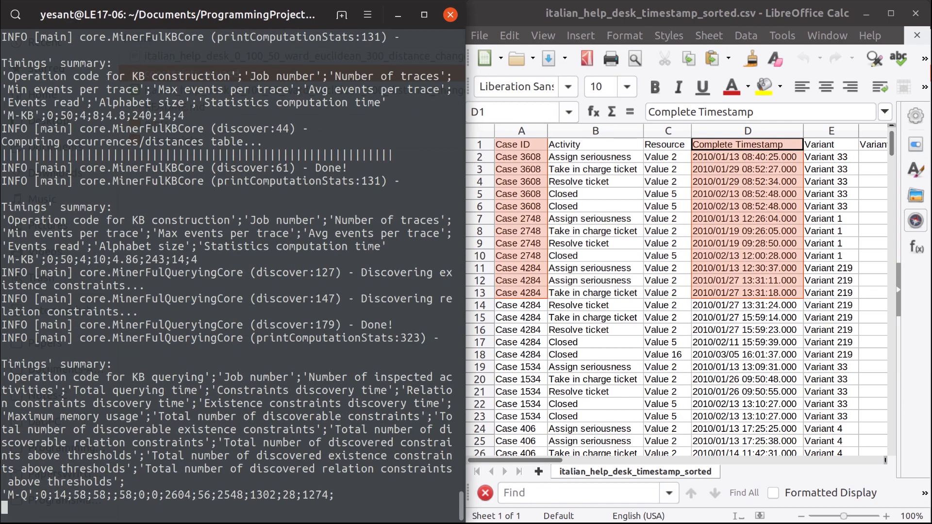
{"action": "scroll", "scroll_direction": "up", "scroll_amount": 3}
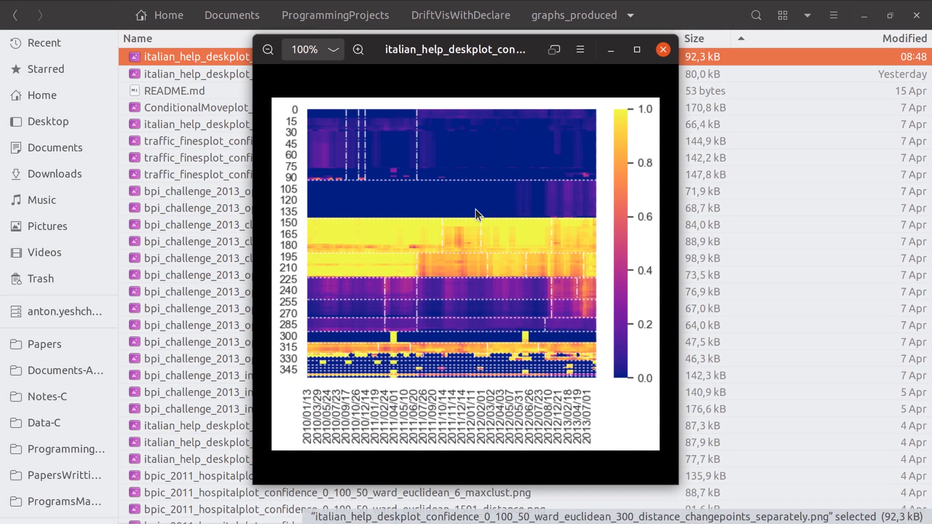
{"action": "mouse_move", "coordinate": [331, 224]}
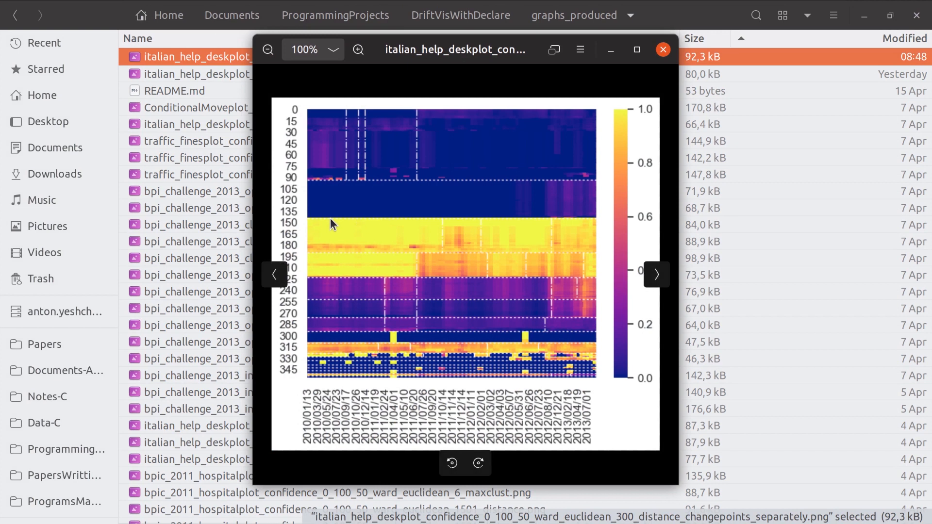
{"action": "mouse_move", "coordinate": [494, 255]}
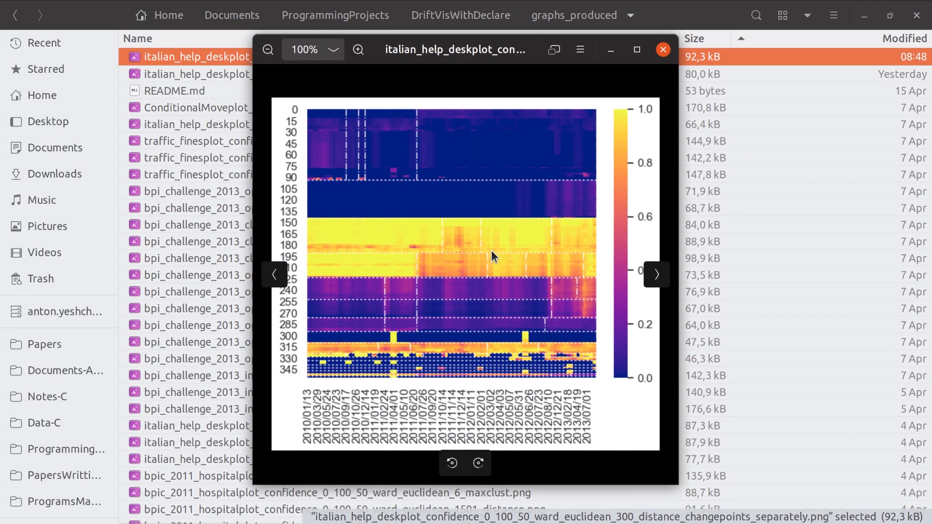
{"action": "mouse_move", "coordinate": [673, 465]}
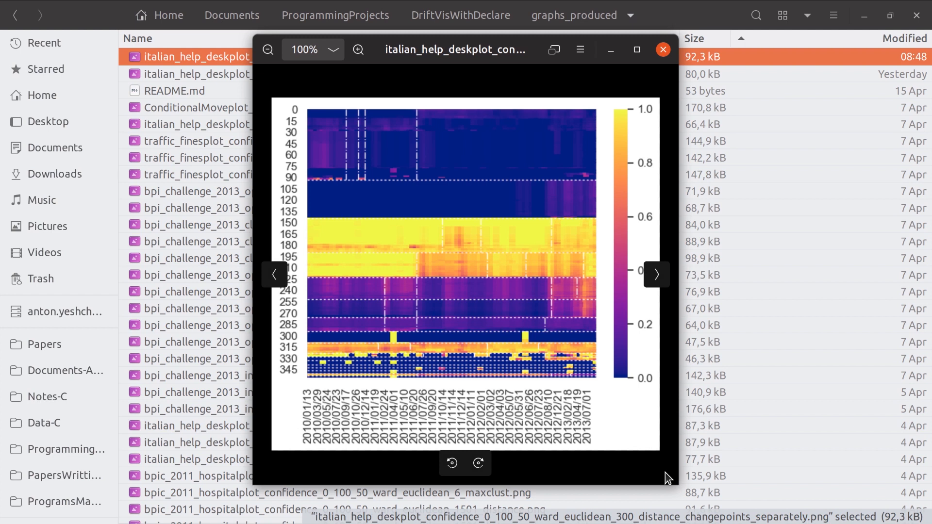
{"action": "mouse_move", "coordinate": [220, 59]}
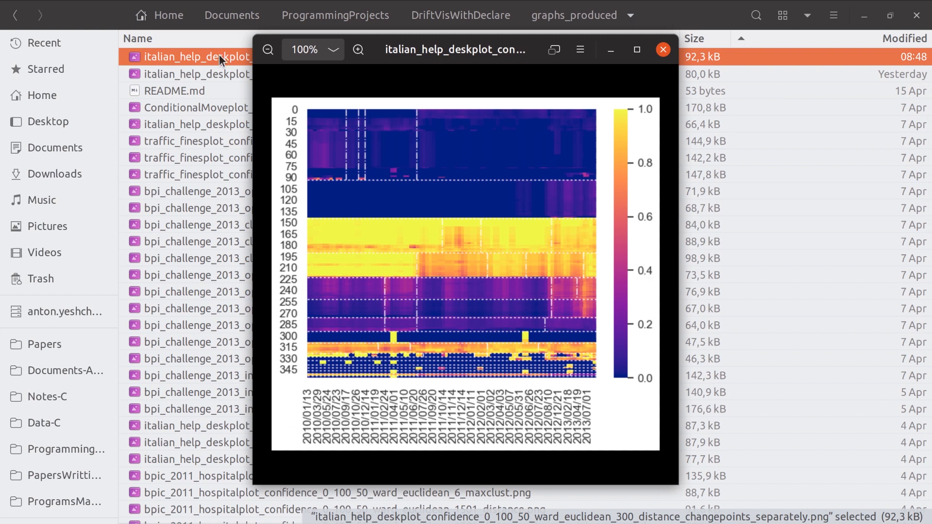
Step: Open the project's result folder and select cluster 11's erratic measure in the table
{"action": "left_click", "coordinate": [661, 50]}
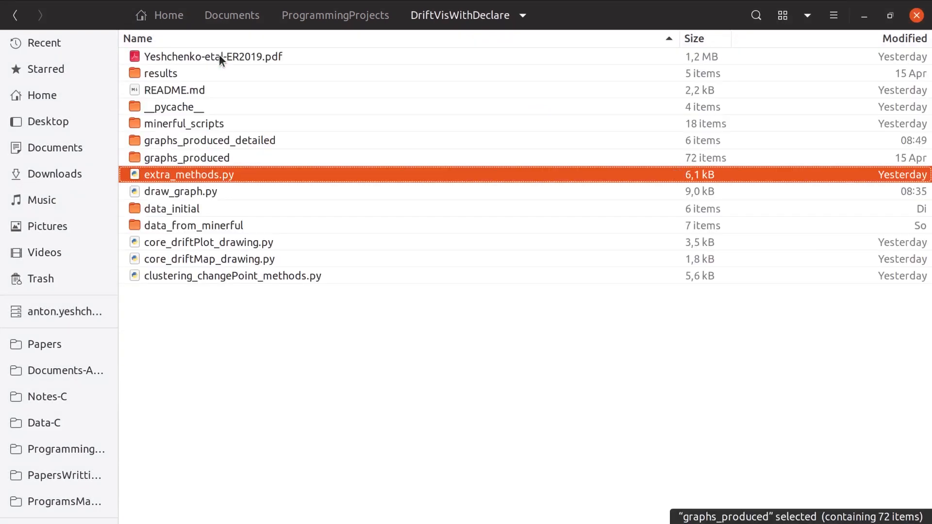
{"action": "double_click", "coordinate": [209, 139]}
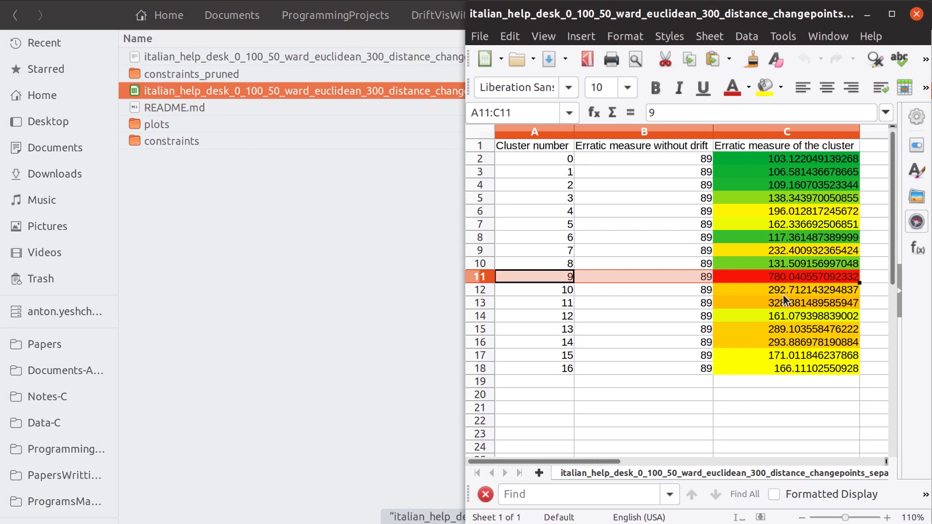
{"action": "left_click", "coordinate": [784, 303]}
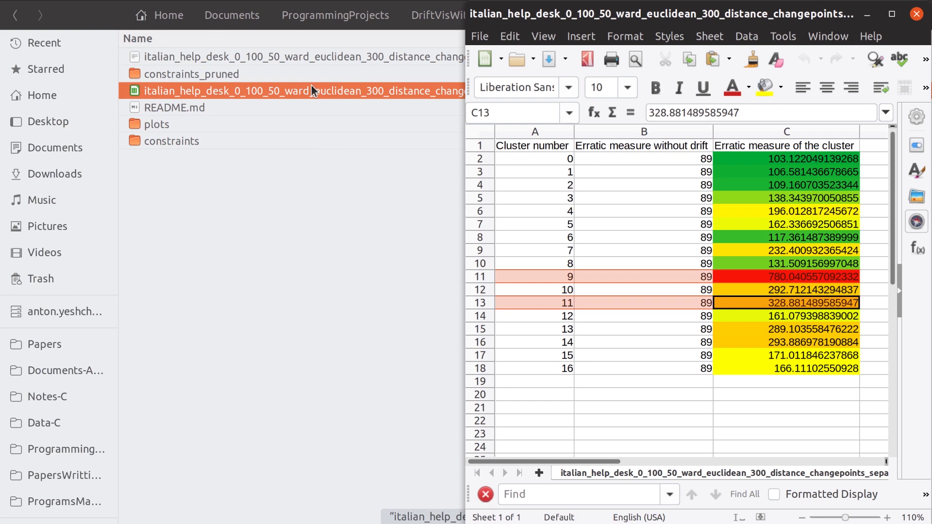
{"action": "mouse_move", "coordinate": [224, 78]}
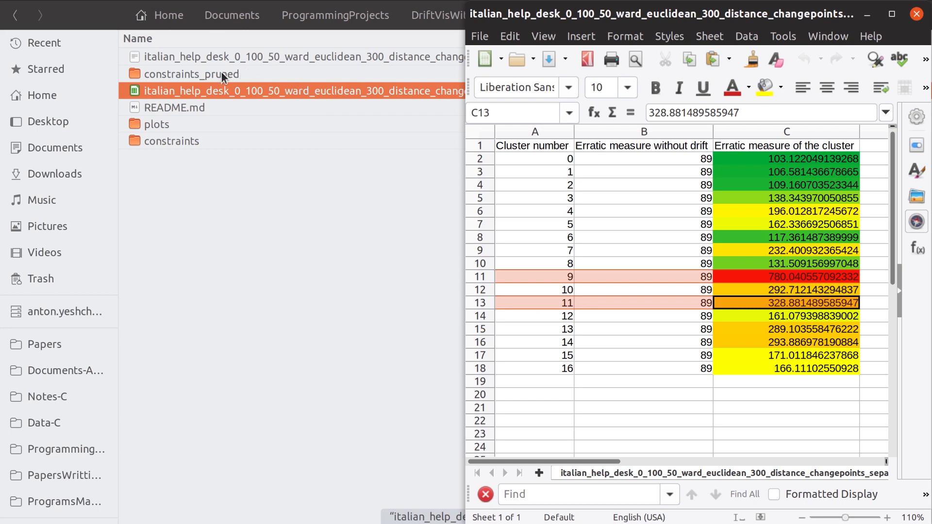
{"action": "mouse_move", "coordinate": [254, 186]}
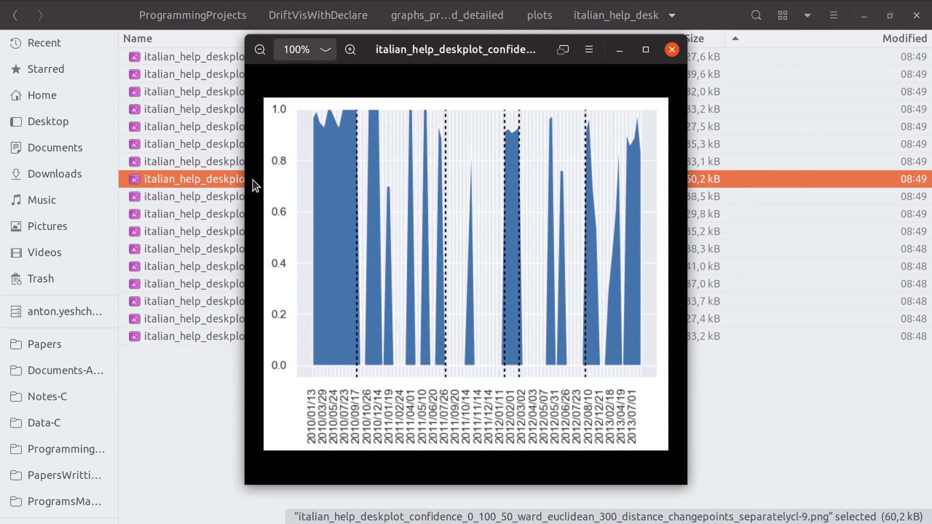
Step: View the confidence plot for cluster 11, then close the plot preview
{"action": "left_click", "coordinate": [671, 49]}
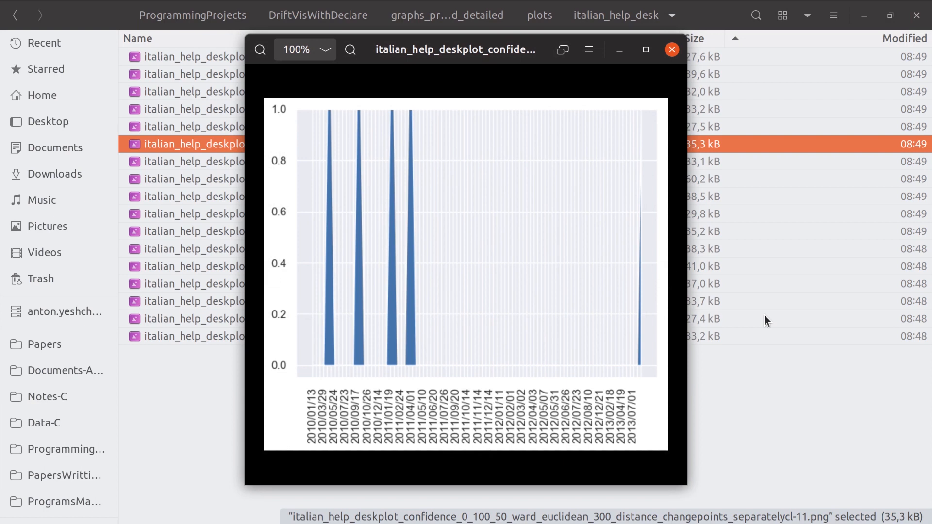
{"action": "mouse_move", "coordinate": [507, 52]}
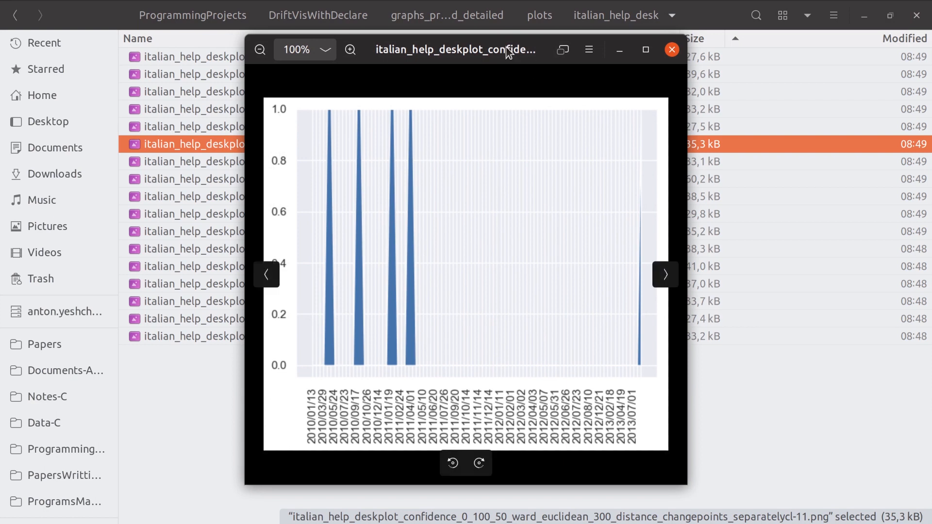
{"action": "left_click", "coordinate": [670, 50]}
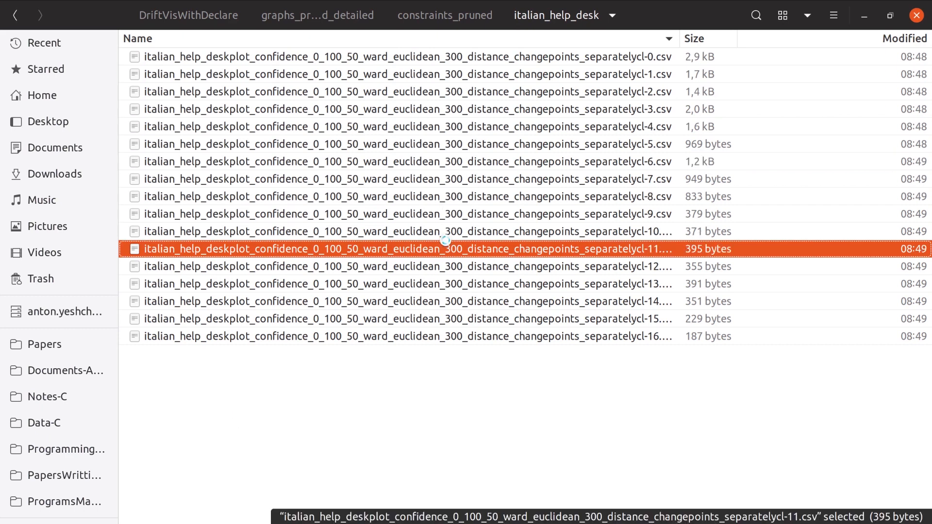
Step: Open the separatelycl-11.csv pruned constraints file for cluster 11
{"action": "double_click", "coordinate": [406, 249]}
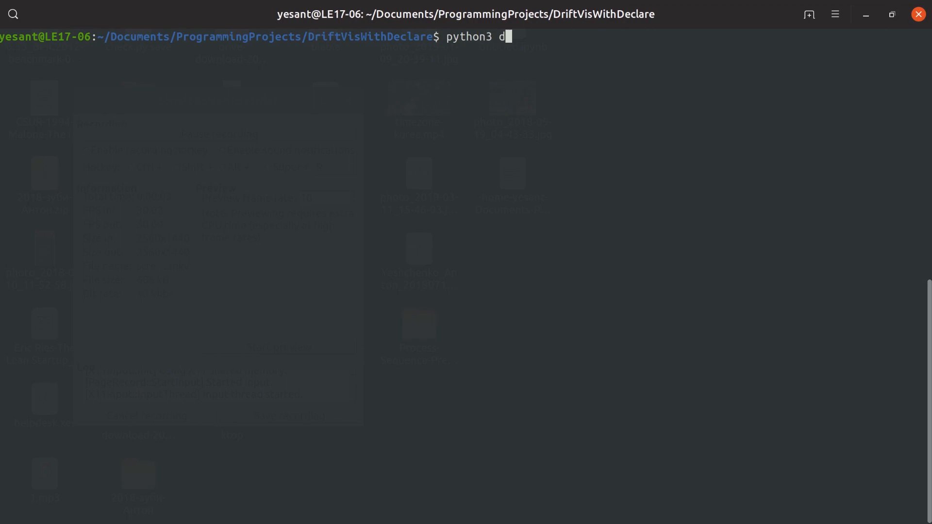
Step: Show draw_graph.py's usage and options with --help
{"action": "type", "text": "raw_graph.py --help"}
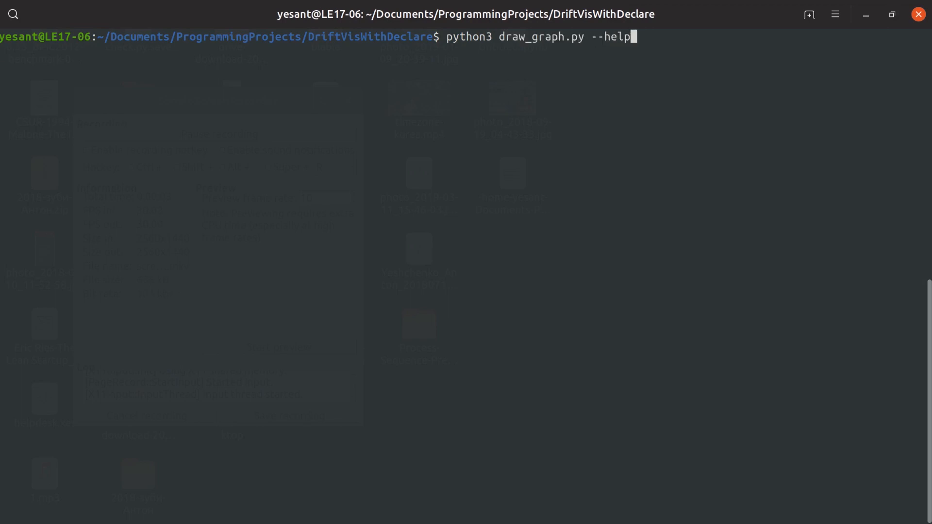
{"action": "key", "text": "Return"}
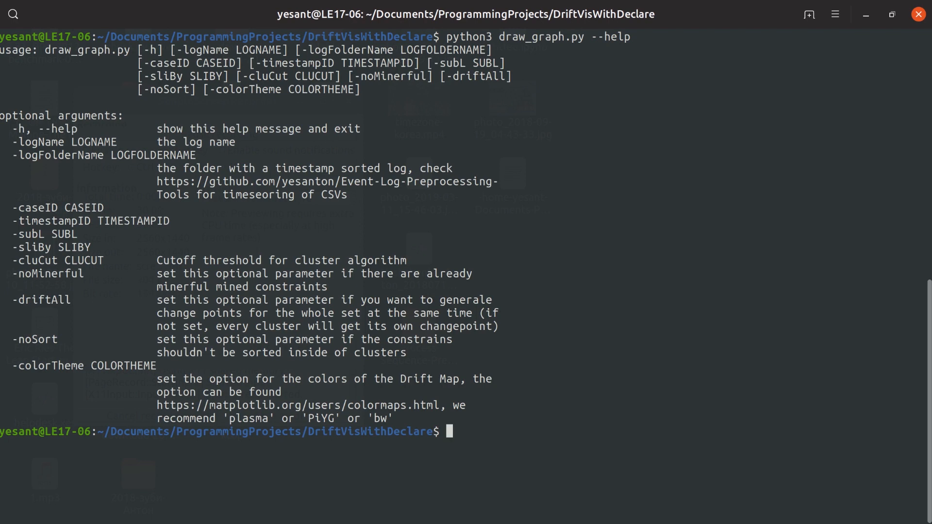
Step: Run draw_graph.py on italian_help_desk with -caseID 0, -timestampID 3, -subL 200 and -sliBy 50
{"action": "type", "text": "python3 draw_graph.py -logName italian_help_desk -logFolderName italian_help_desk -caseID 0 -timestampID 3"}
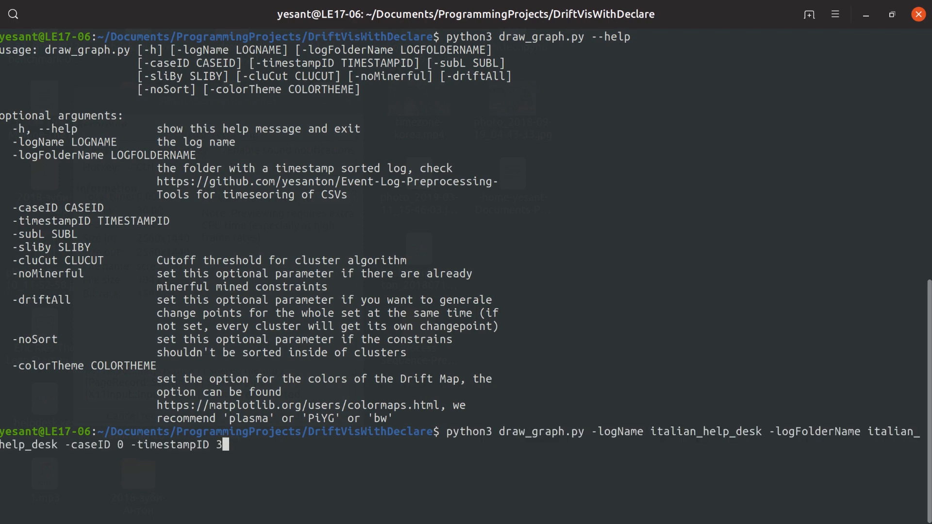
{"action": "type", "text": "-subL"}
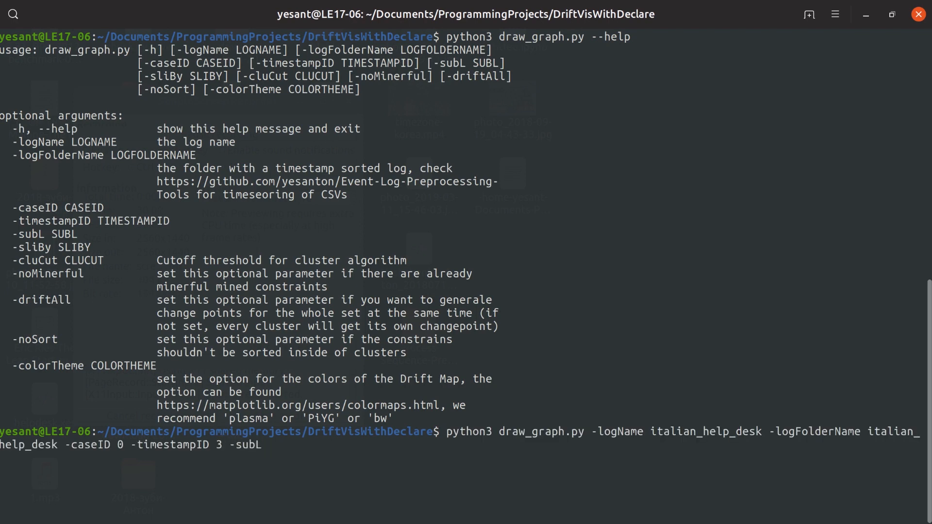
{"action": "type", "text": "200"}
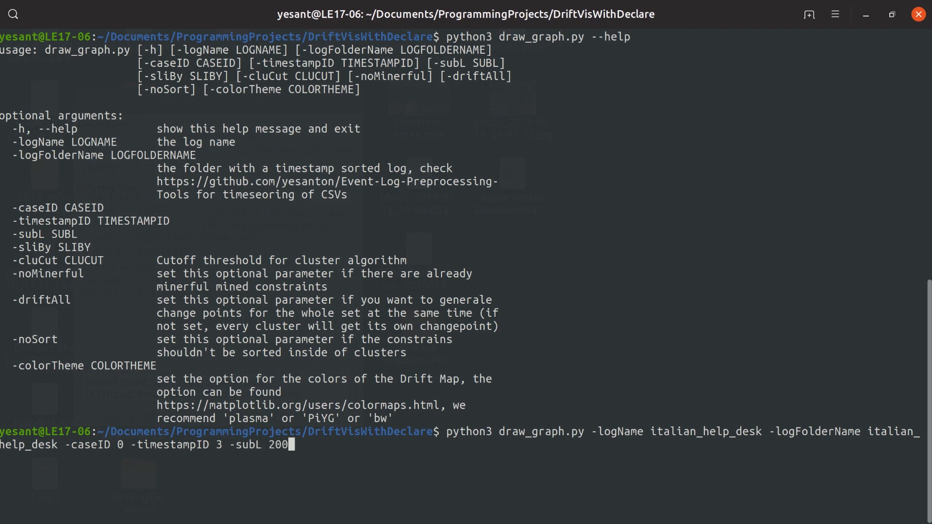
{"action": "type", "text": "-s"}
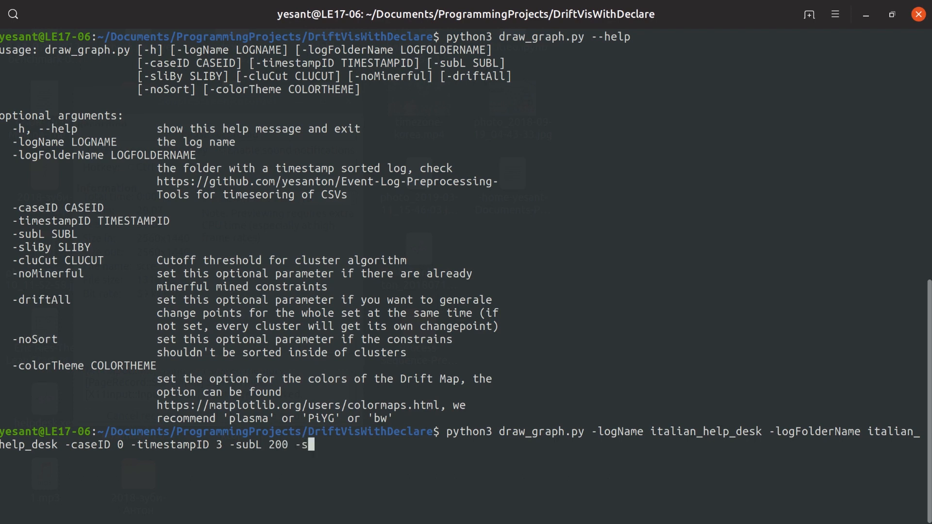
{"action": "type", "text": "liBy"}
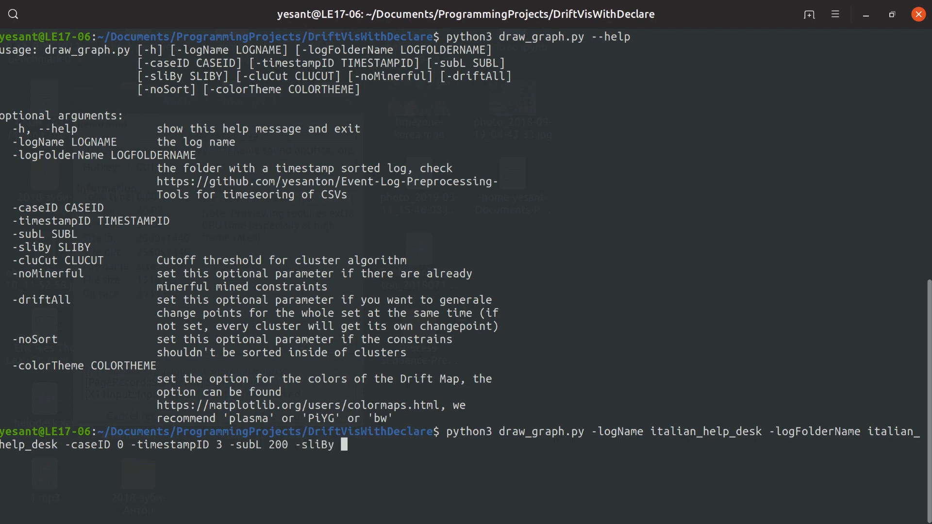
{"action": "type", "text": "50"}
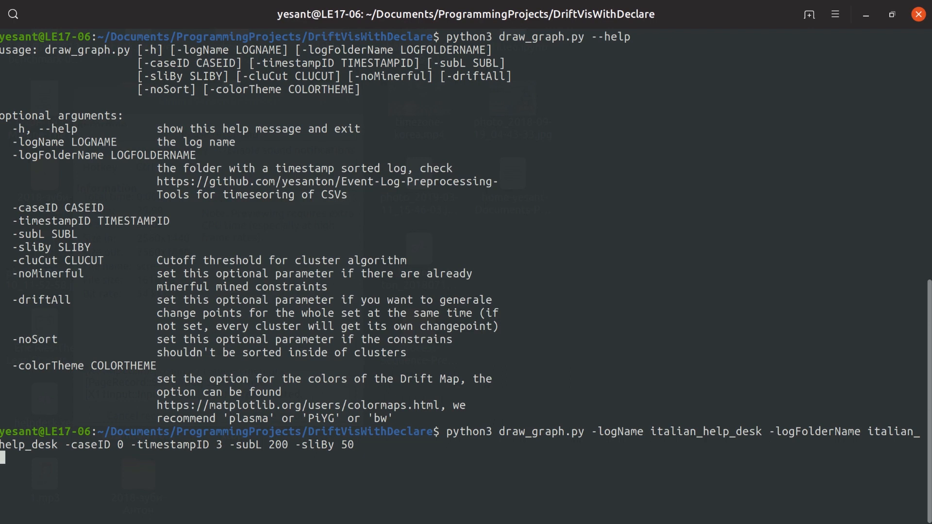
{"action": "key", "text": "Return"}
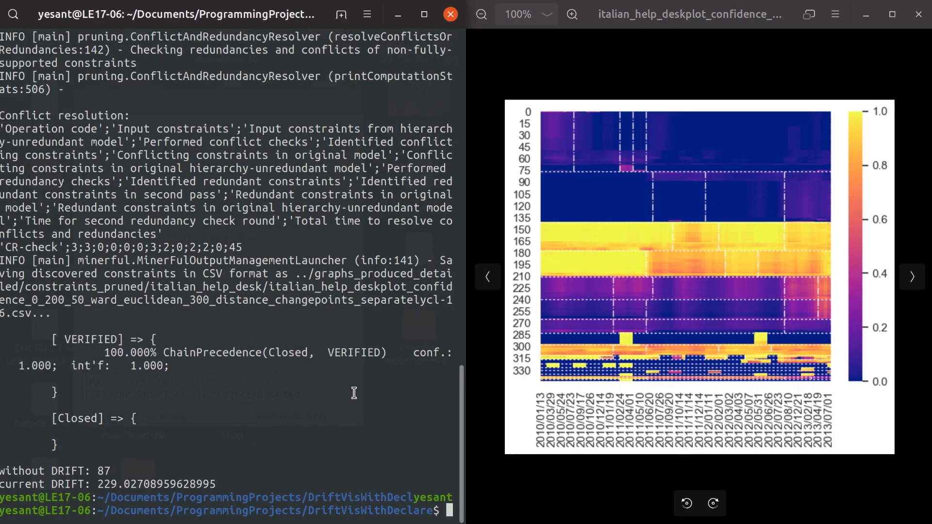
Step: Rerun draw_graph.py with -subL 1000 and -sliBy 500 to generate a coarser drift map
{"action": "type", "text": "python3 draw_graph.py -logName italian_help_desk -logFolderName italian_help_desk -caseID 0 -timestampID 3 -subL 200 -sliBy 50"}
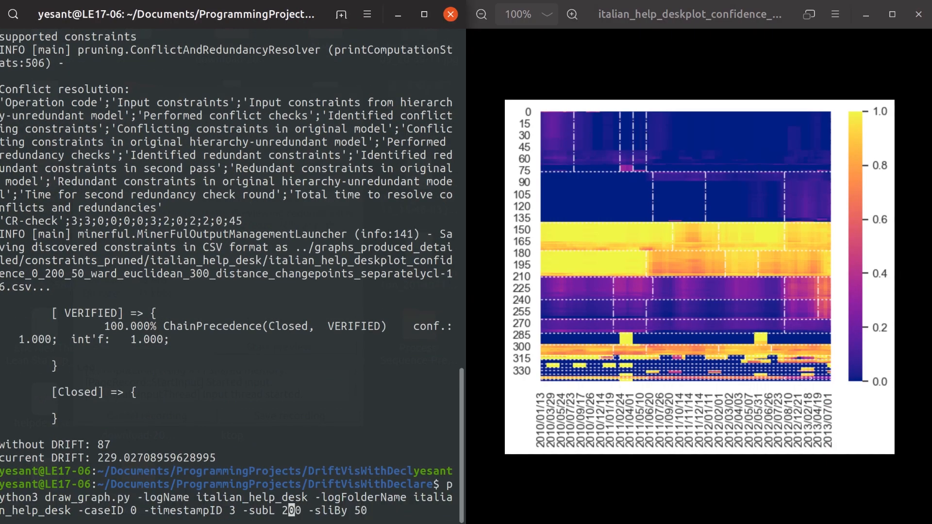
{"action": "type", "text": "1000"}
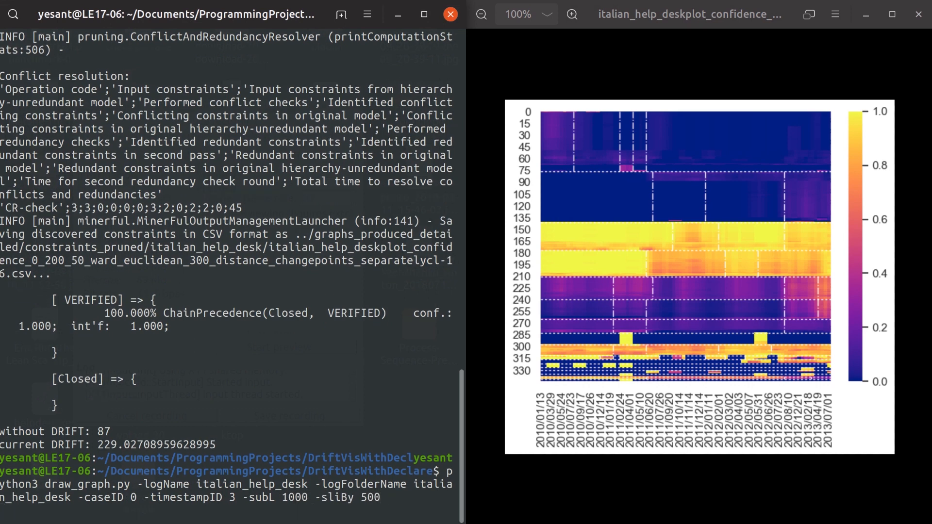
{"action": "key", "text": "Return"}
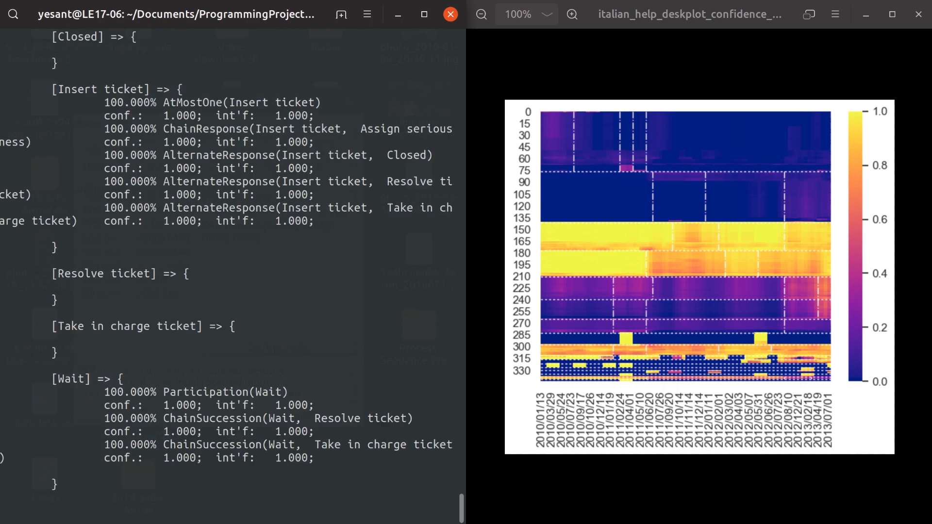
{"action": "scroll", "scroll_direction": "down", "scroll_amount": 3}
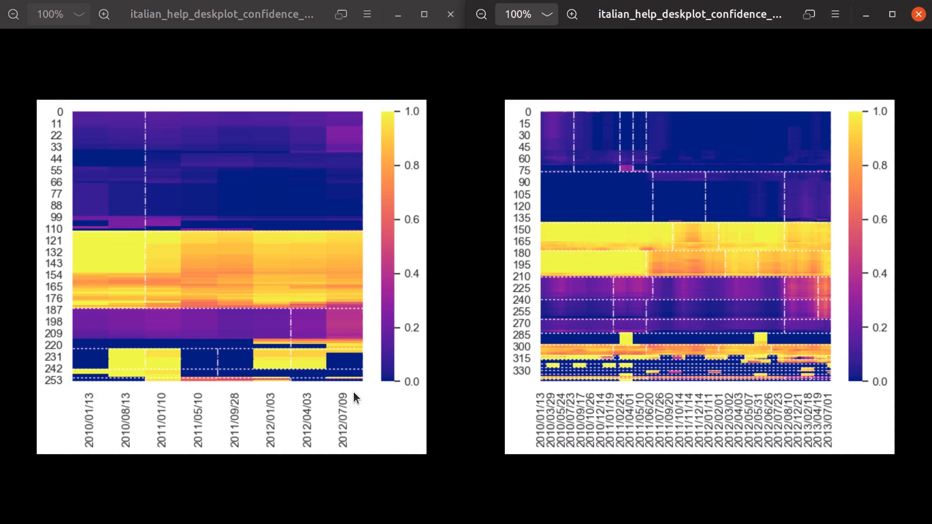
{"action": "mouse_move", "coordinate": [423, 86]}
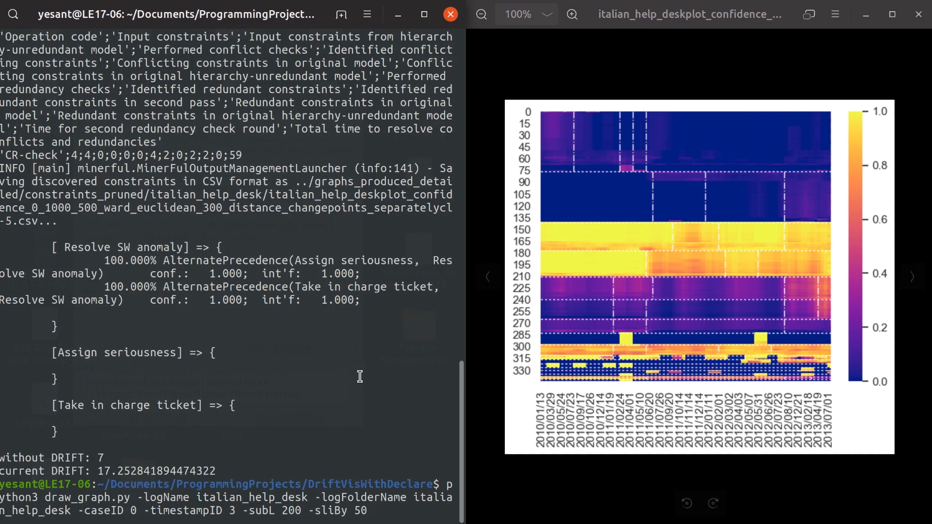
Step: Rerun the 200/50 draw_graph.py command with -color 'bwr' appended
{"action": "type", "text": "-c"}
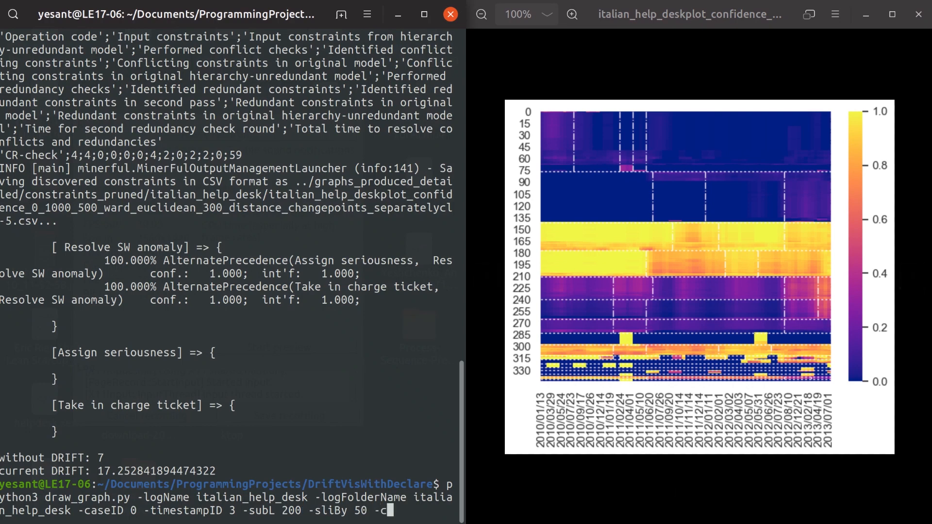
{"action": "type", "text": "olor 'bwr"}
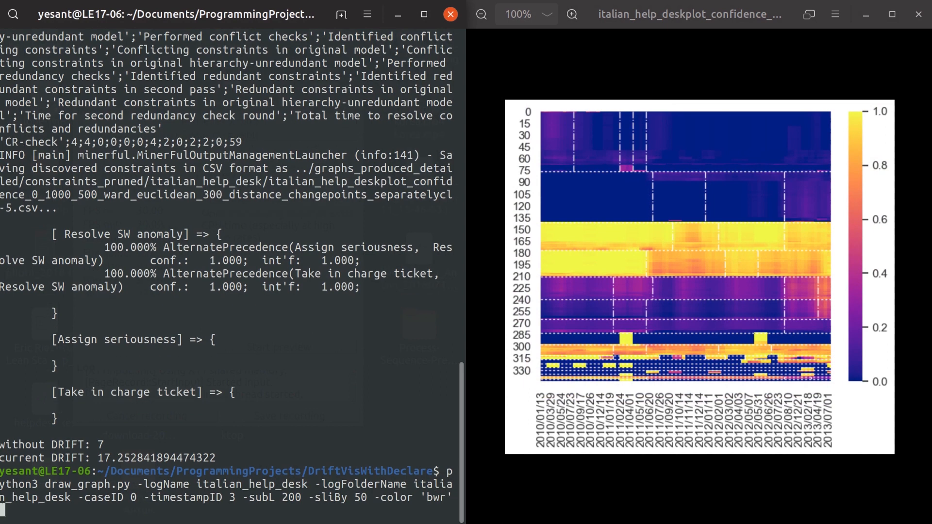
{"action": "key", "text": "Return"}
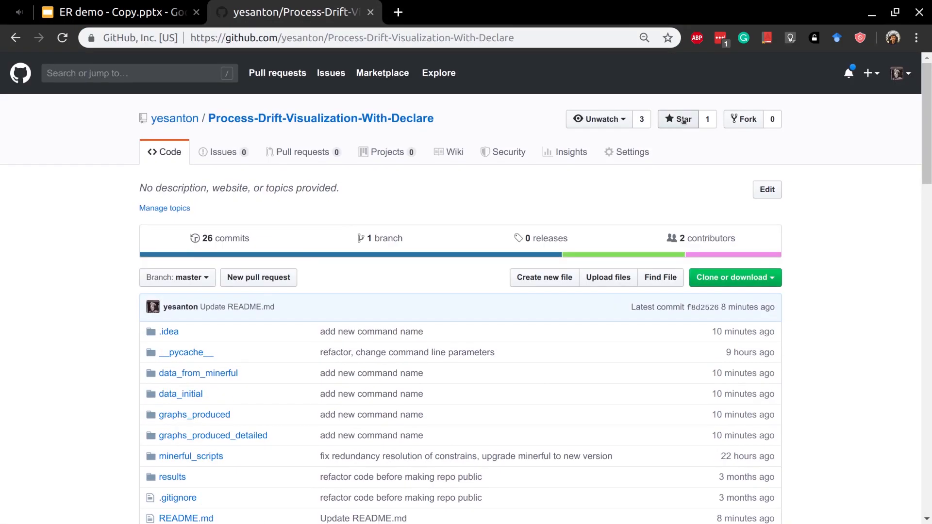
Step: Scroll the repository README to the quick-start commands and requirements section
{"action": "scroll", "scroll_direction": "down", "scroll_amount": 3}
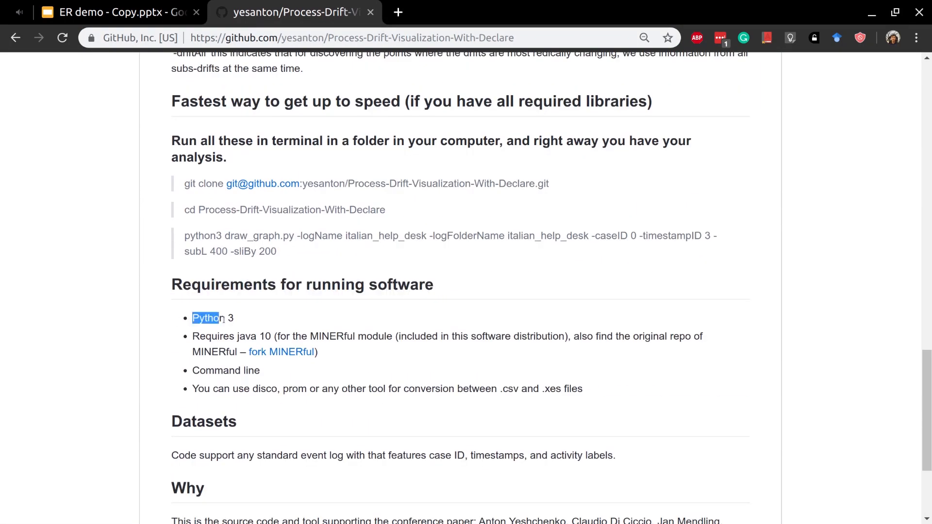
{"action": "right_click", "coordinate": [279, 285]}
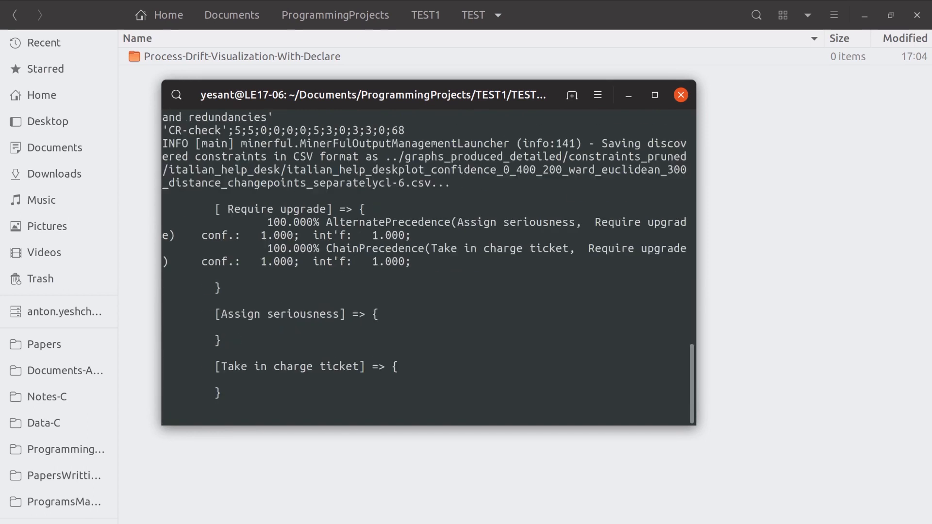
Step: Select the newly produced drift map PNG in graphs_produced
{"action": "left_click", "coordinate": [680, 94]}
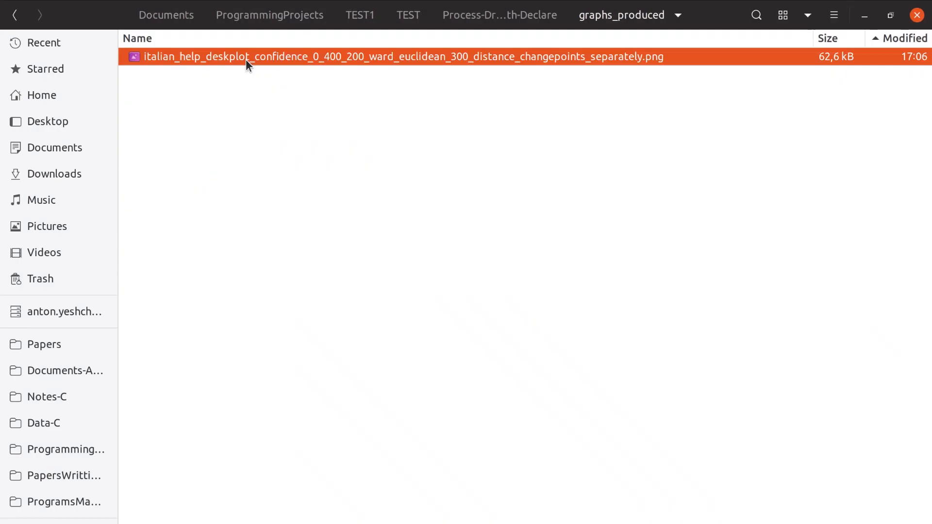